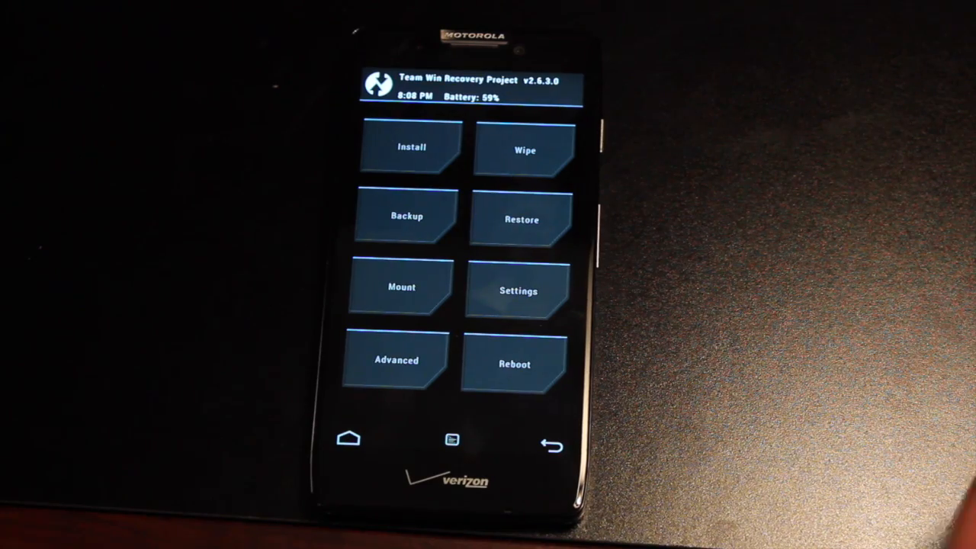
# - Swipe the factory reset slider in Wipe to clear data, cache and Dalvik
pyautogui.click(524, 150)
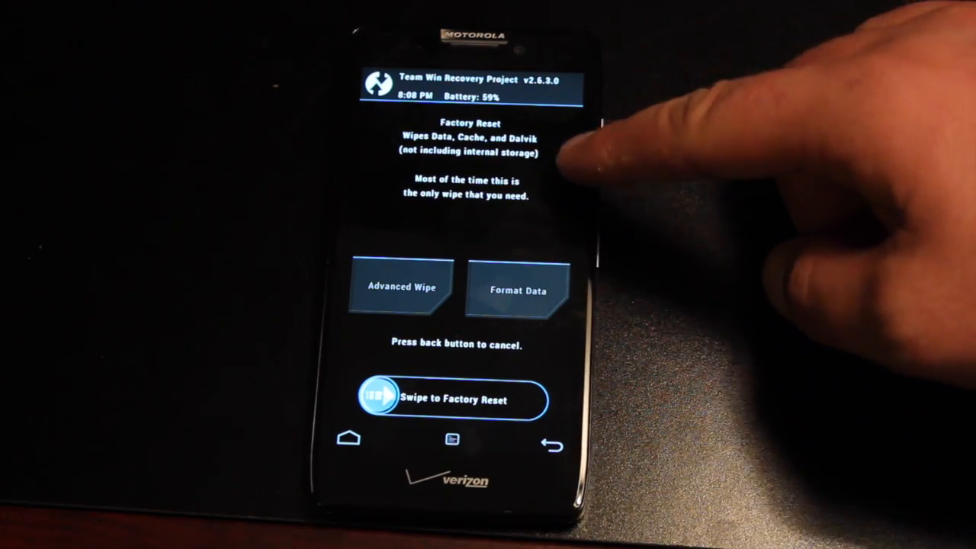
pyautogui.moveTo(381, 399); pyautogui.dragTo(527, 400)
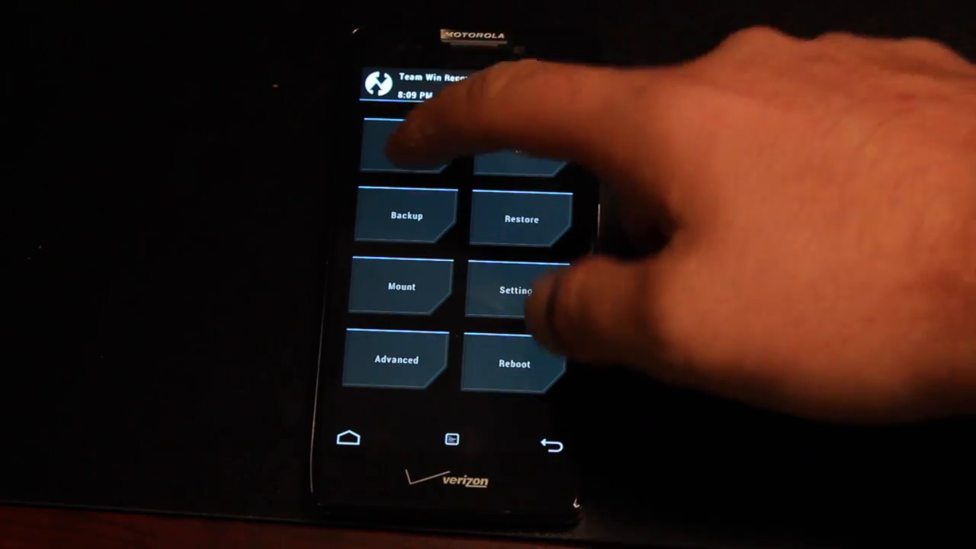
# - Queue aokp_xt926_kitkat_unofficial_2014-01-08.zip from /sdcard/Download and add more zips
pyautogui.click(406, 152)
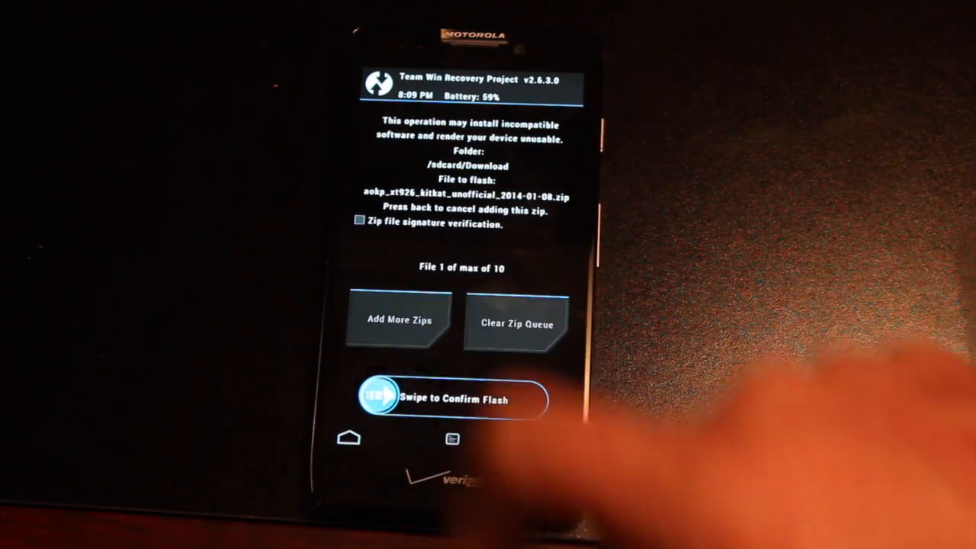
pyautogui.click(396, 320)
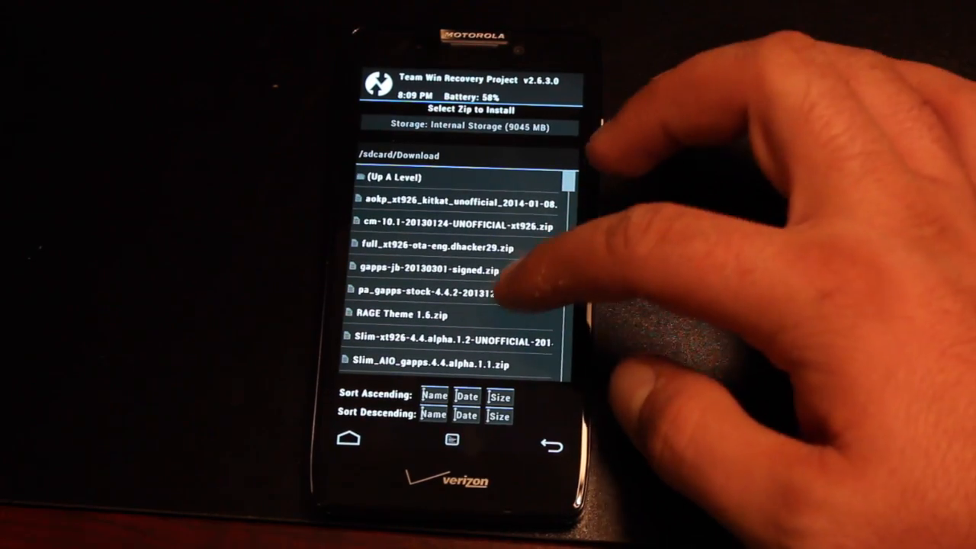
# - Flash the pa_gapps-stock-4.4.2 zip with the ROM, then reboot the system
pyautogui.click(434, 293)
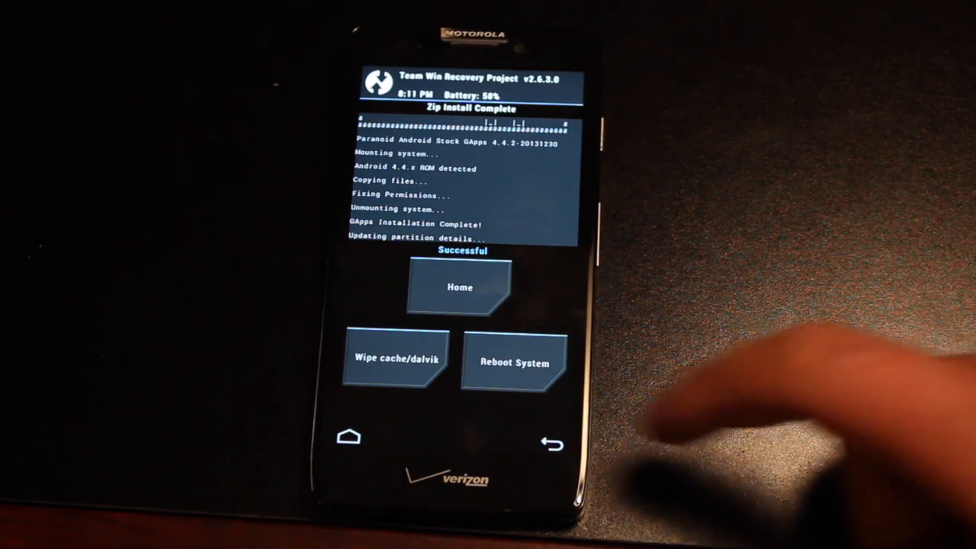
pyautogui.click(514, 363)
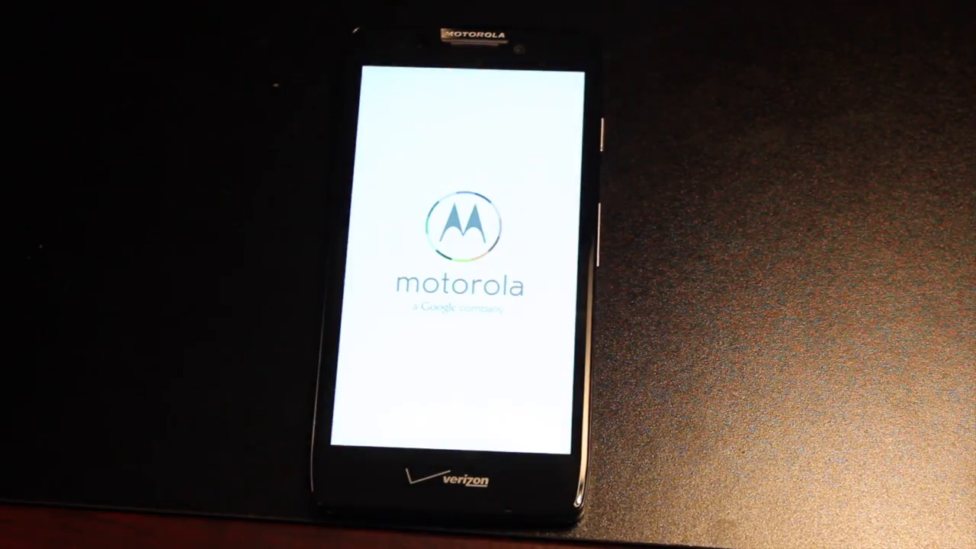